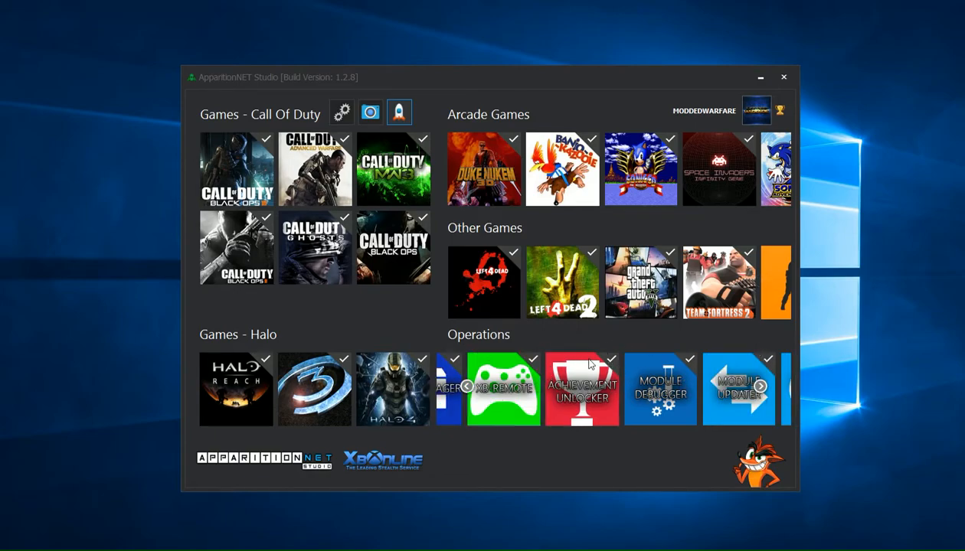
{"action": "mouse_move", "coordinate": [583, 370]}
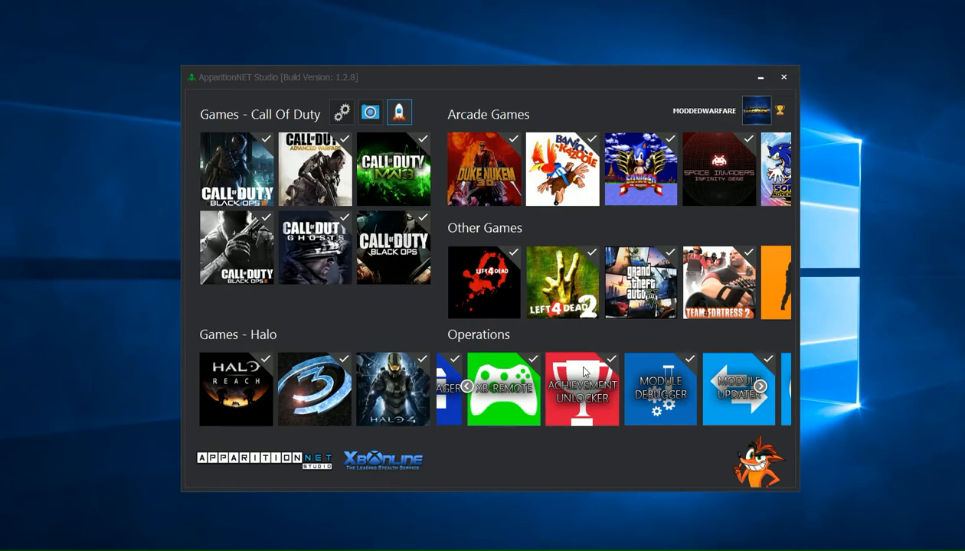
Open the Achievement Unlocker wizard and shift its window slightly right.
{"action": "left_click", "coordinate": [582, 390]}
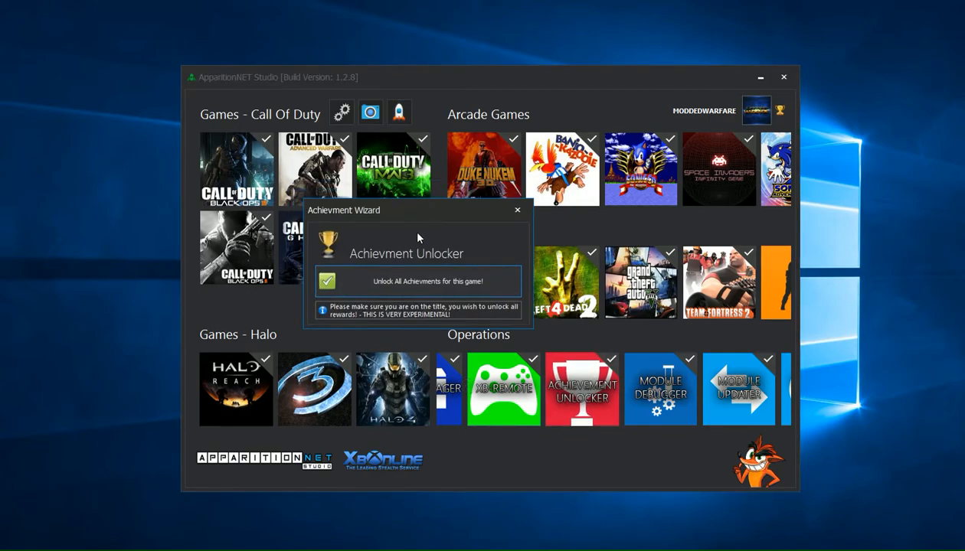
{"action": "mouse_move", "coordinate": [430, 214]}
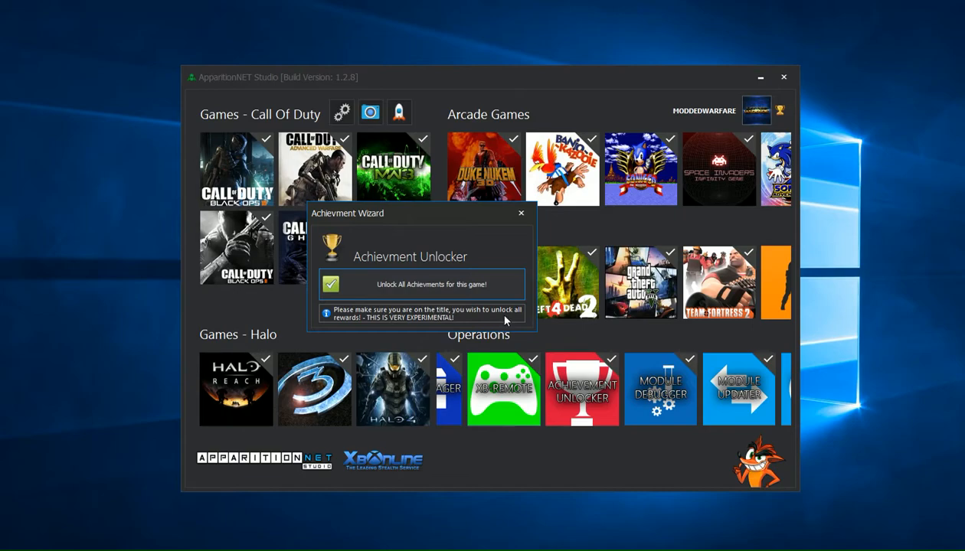
{"action": "mouse_move", "coordinate": [432, 320]}
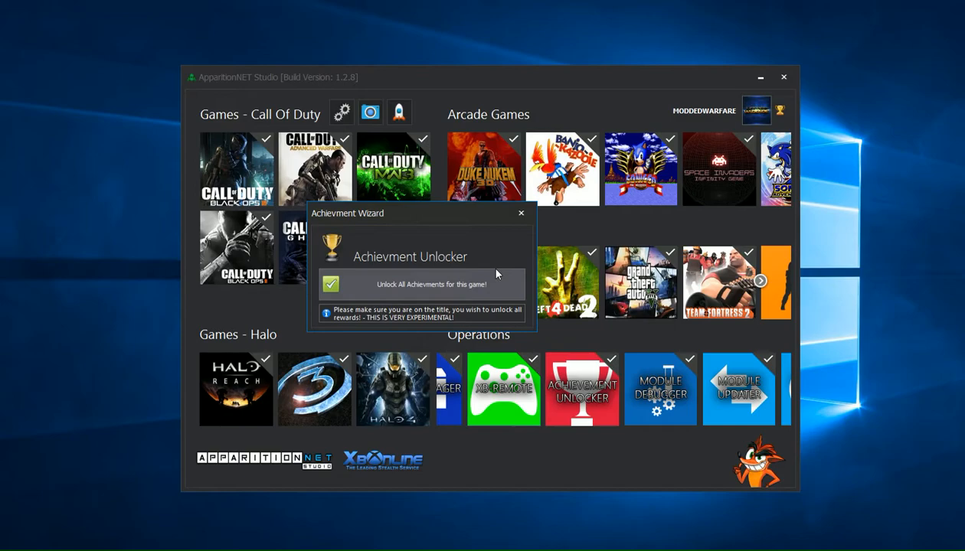
{"action": "mouse_move", "coordinate": [507, 282]}
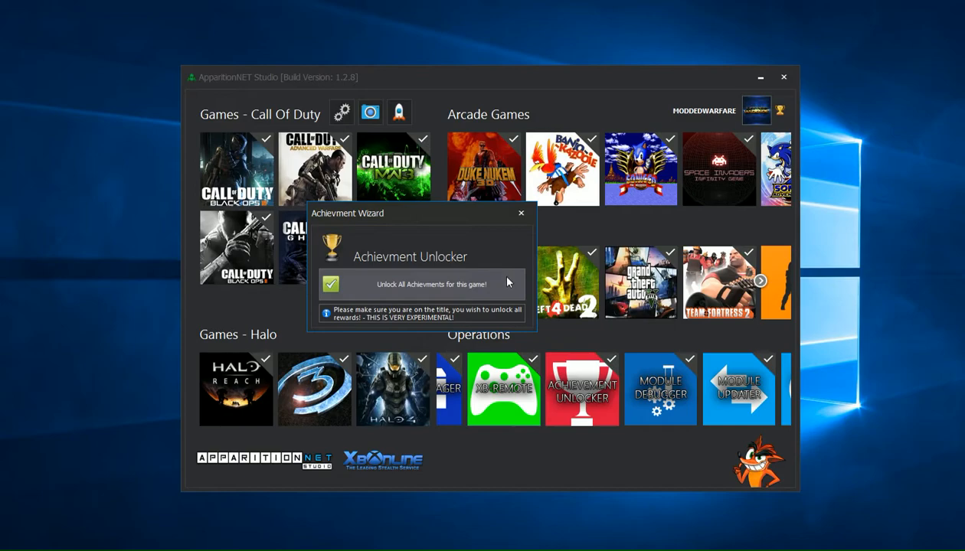
{"action": "mouse_move", "coordinate": [506, 281]}
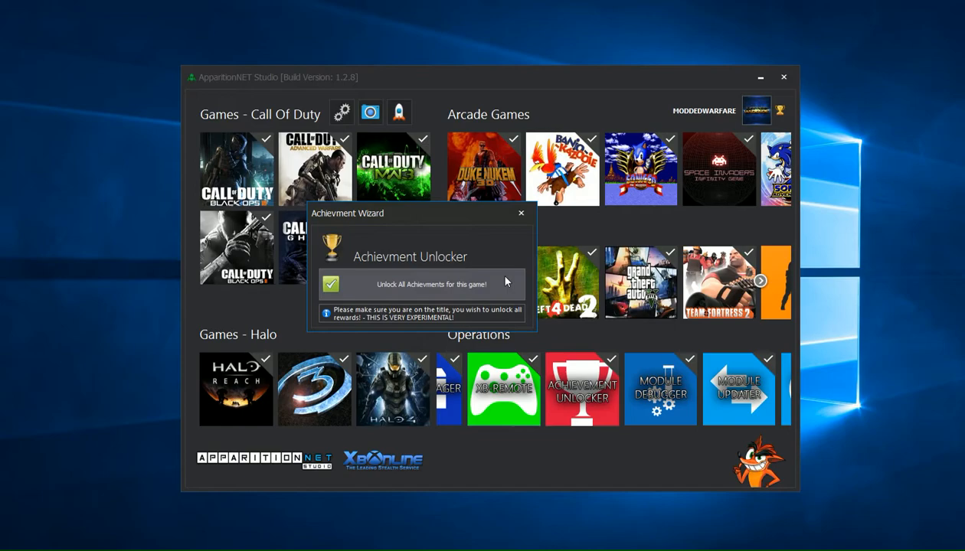
{"action": "mouse_move", "coordinate": [497, 277]}
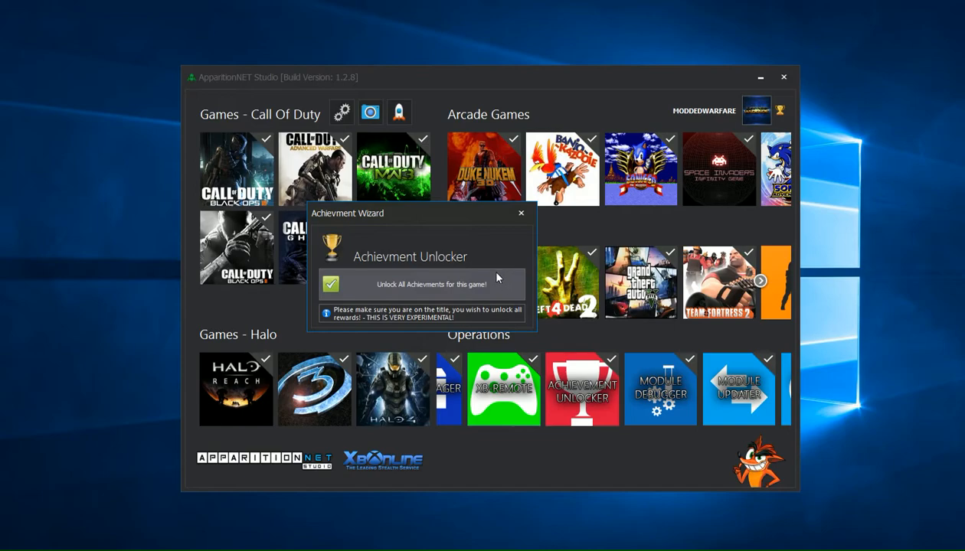
{"action": "left_click_drag", "start_coordinate": [421, 213], "coordinate": [475, 220]}
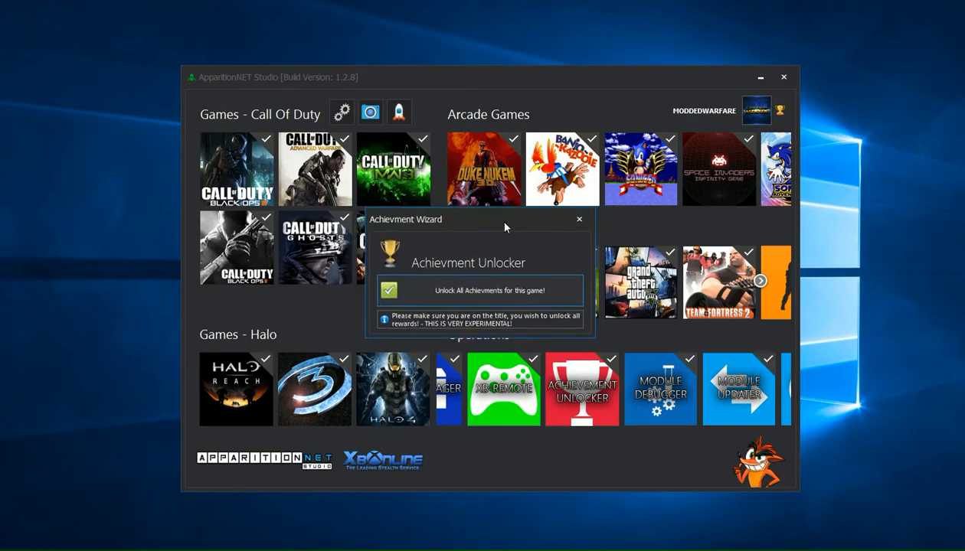
{"action": "mouse_move", "coordinate": [479, 278]}
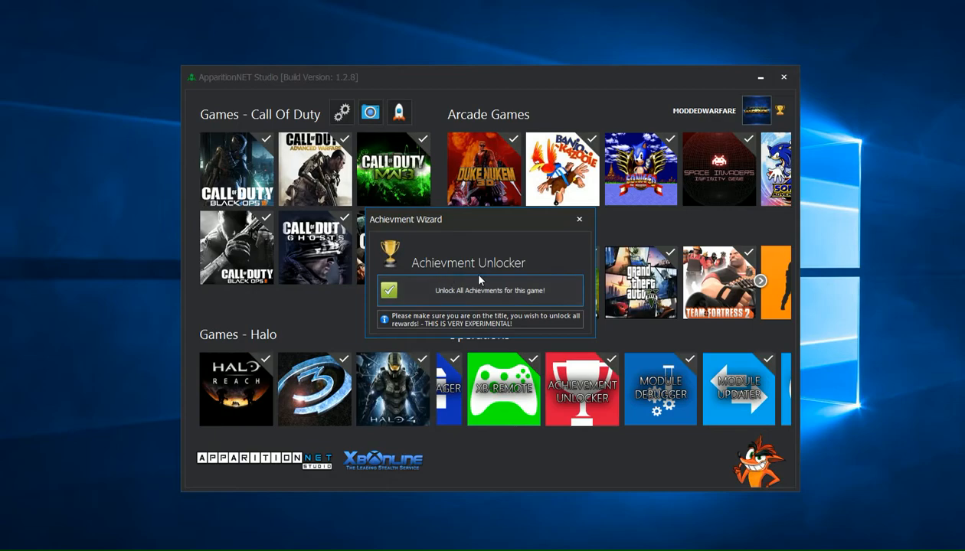
Open the earlier Call of Duty 4 achievements screenshot showing 0 of 37.
{"action": "left_click", "coordinate": [370, 111]}
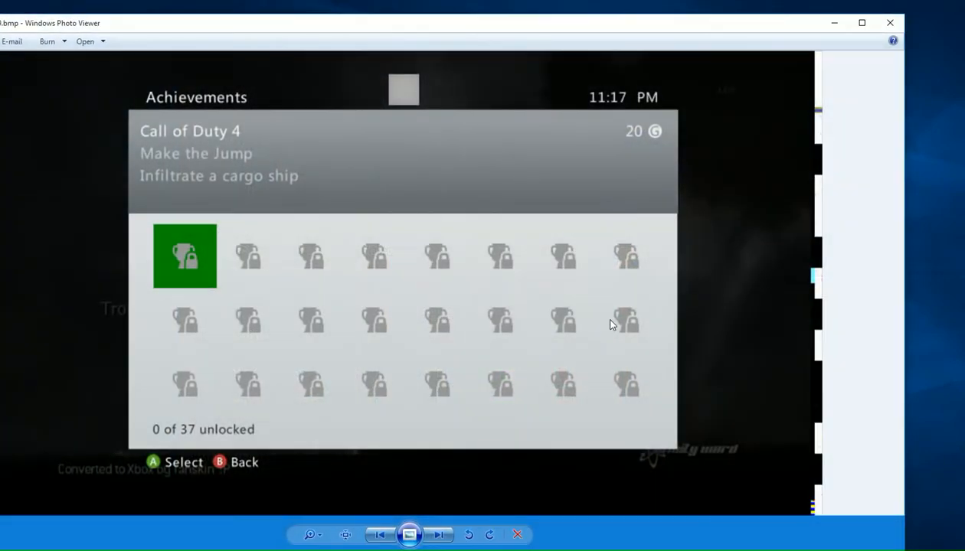
{"action": "mouse_move", "coordinate": [558, 340]}
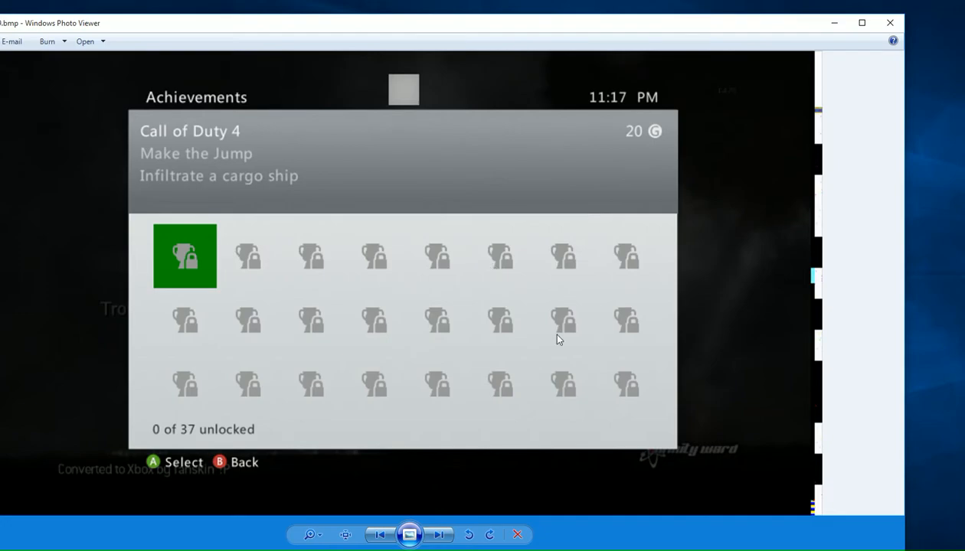
{"action": "mouse_move", "coordinate": [245, 462]}
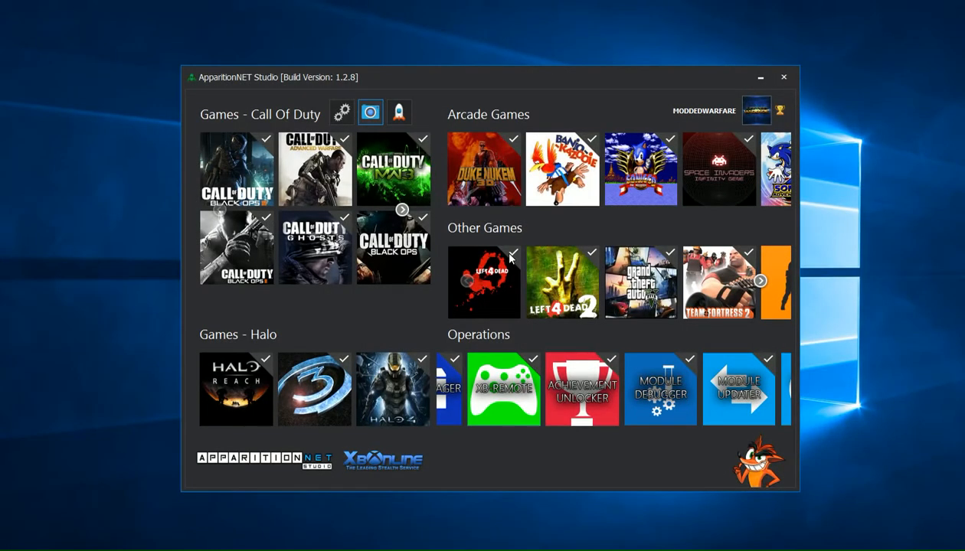
{"action": "mouse_move", "coordinate": [582, 384]}
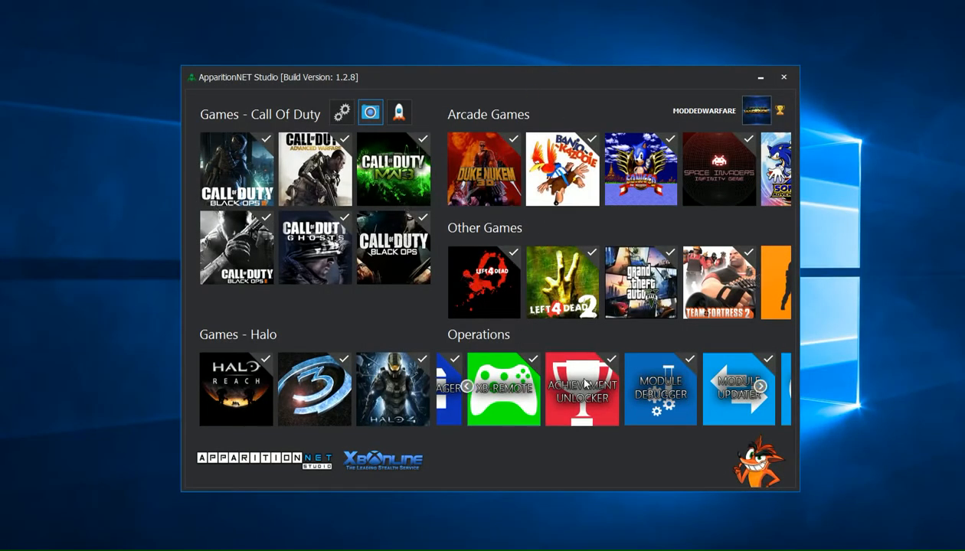
Reopen the Achievement Wizard, unlock all achievements for this game, and close it.
{"action": "left_click", "coordinate": [582, 389]}
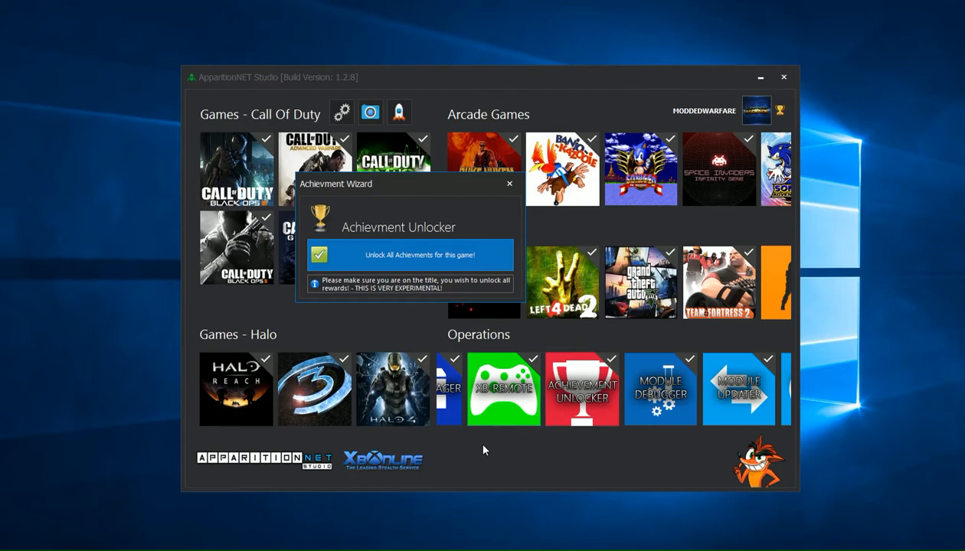
{"action": "left_click", "coordinate": [411, 254]}
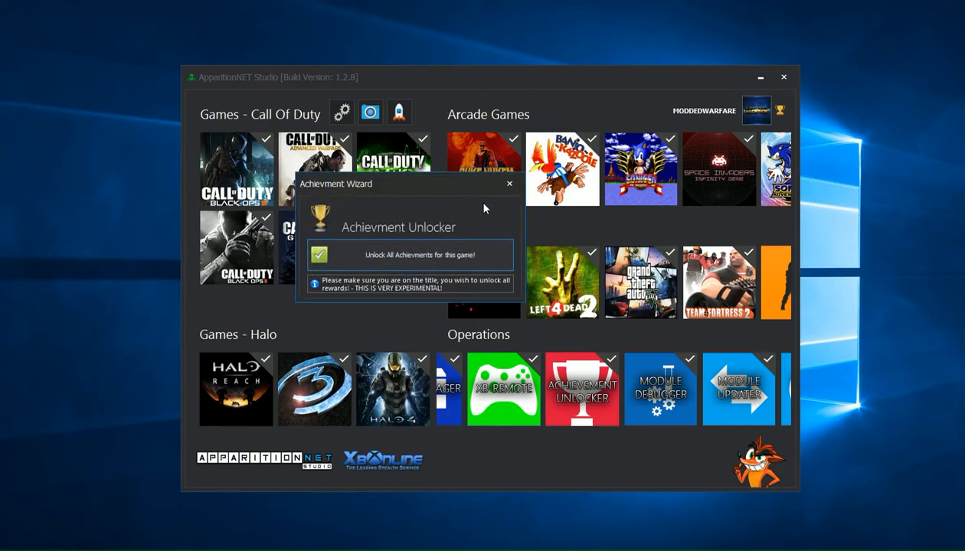
{"action": "left_click", "coordinate": [509, 183]}
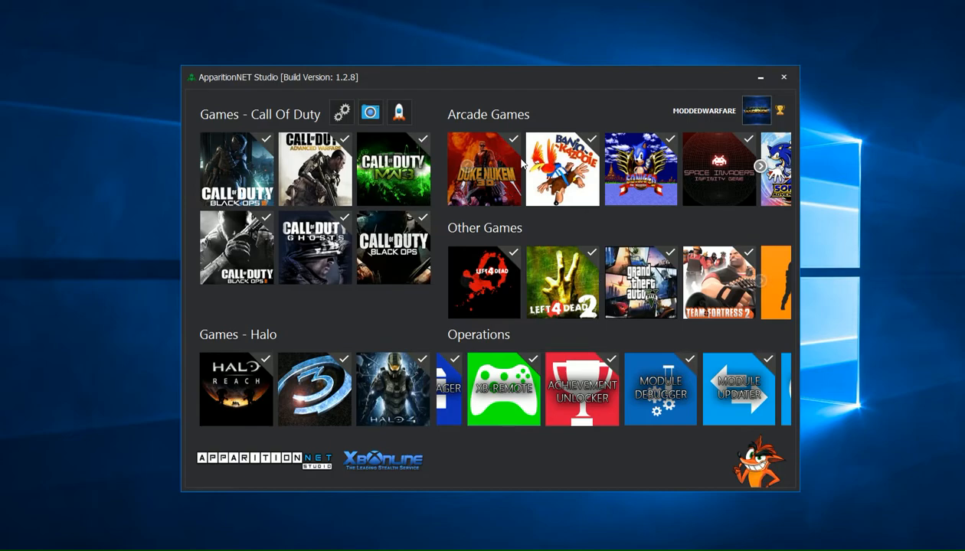
Capture a new achievements screenshot confirming 37 of 37 unlocked.
{"action": "left_click", "coordinate": [370, 112]}
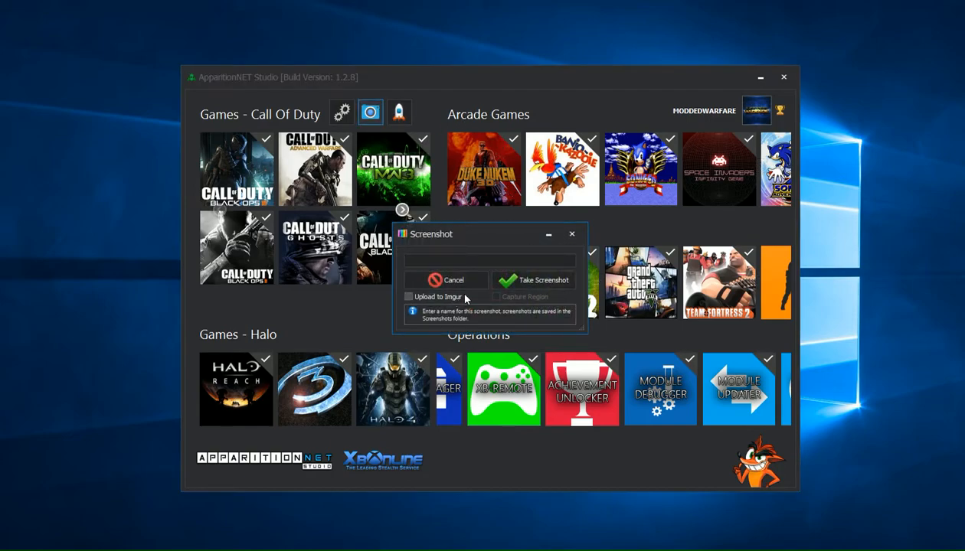
{"action": "left_click", "coordinate": [533, 280]}
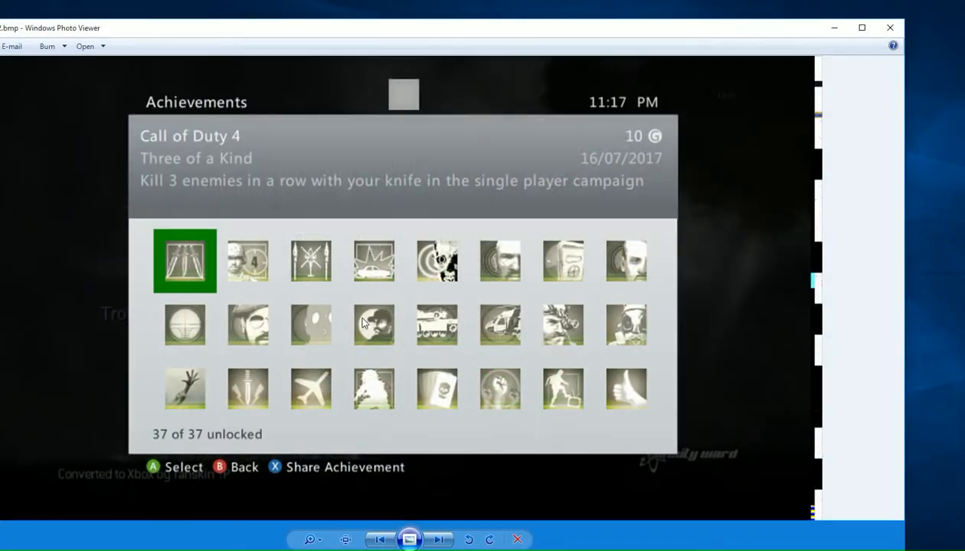
{"action": "mouse_move", "coordinate": [575, 426]}
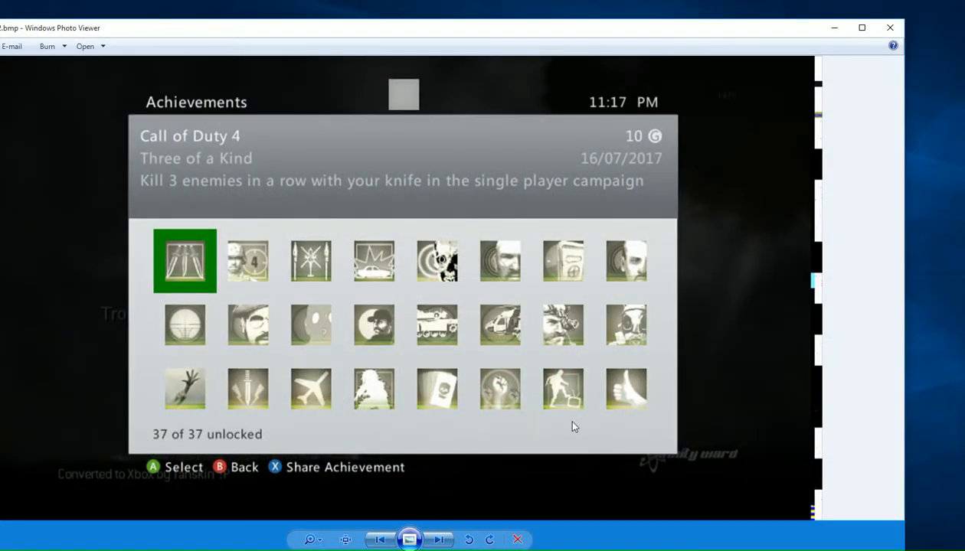
{"action": "mouse_move", "coordinate": [501, 412]}
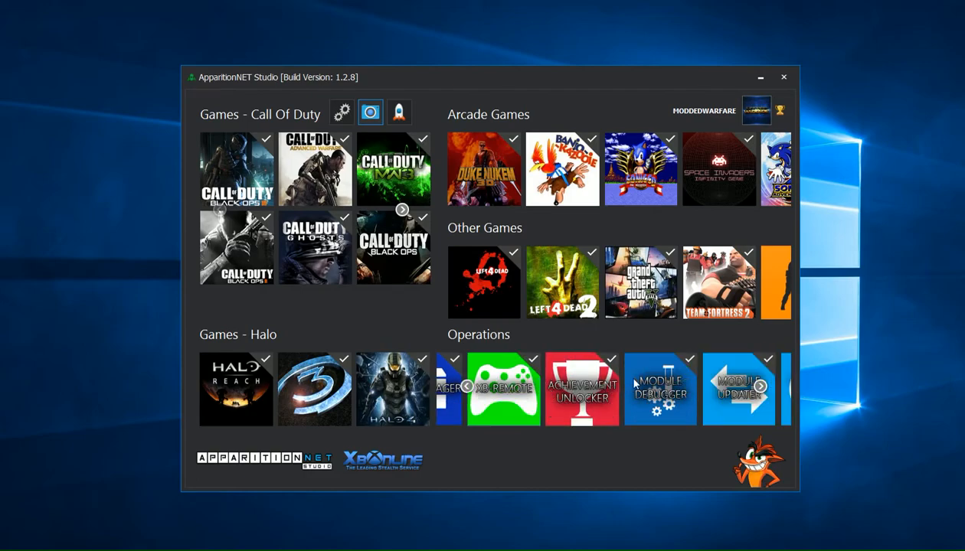
{"action": "mouse_move", "coordinate": [636, 383]}
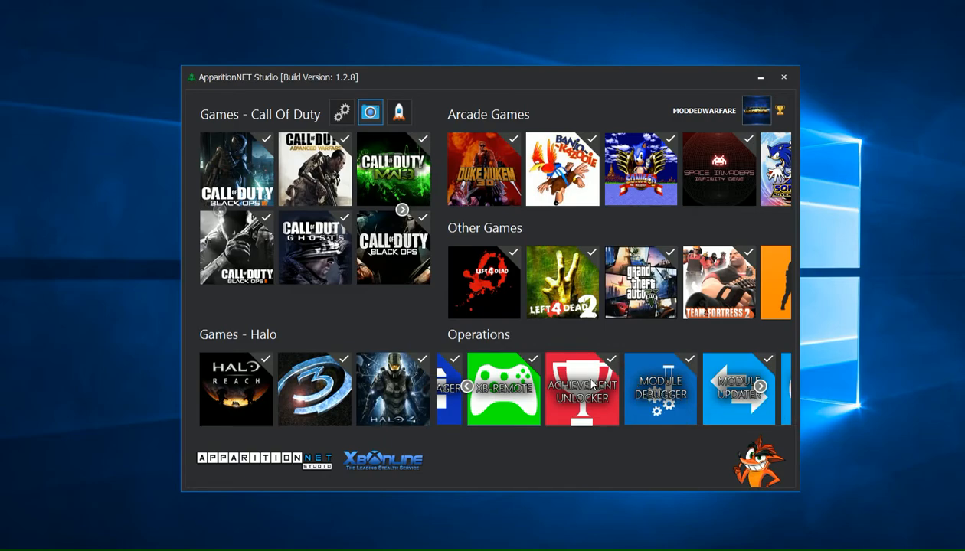
Reopen the Achievement Unlocker and unlock all achievements for the game again.
{"action": "left_click", "coordinate": [582, 389]}
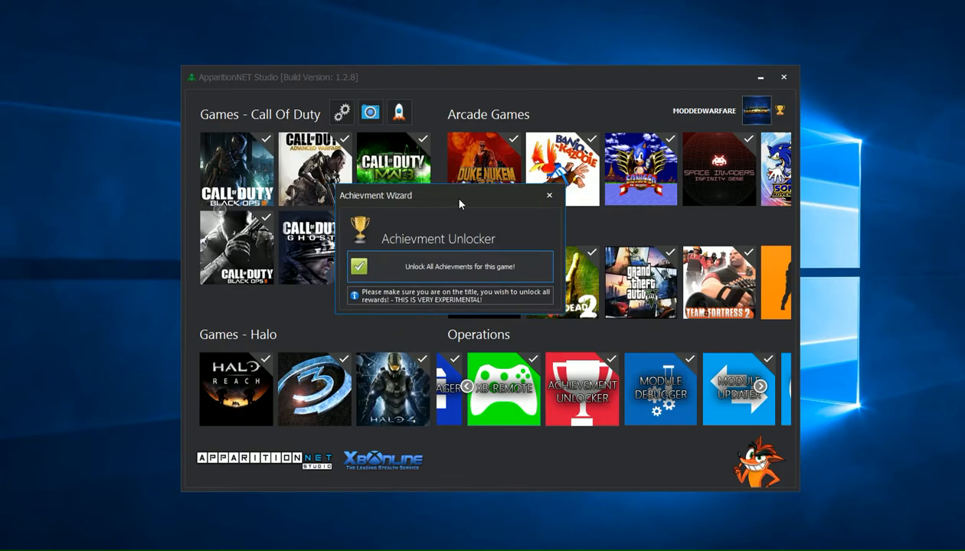
{"action": "mouse_move", "coordinate": [443, 255]}
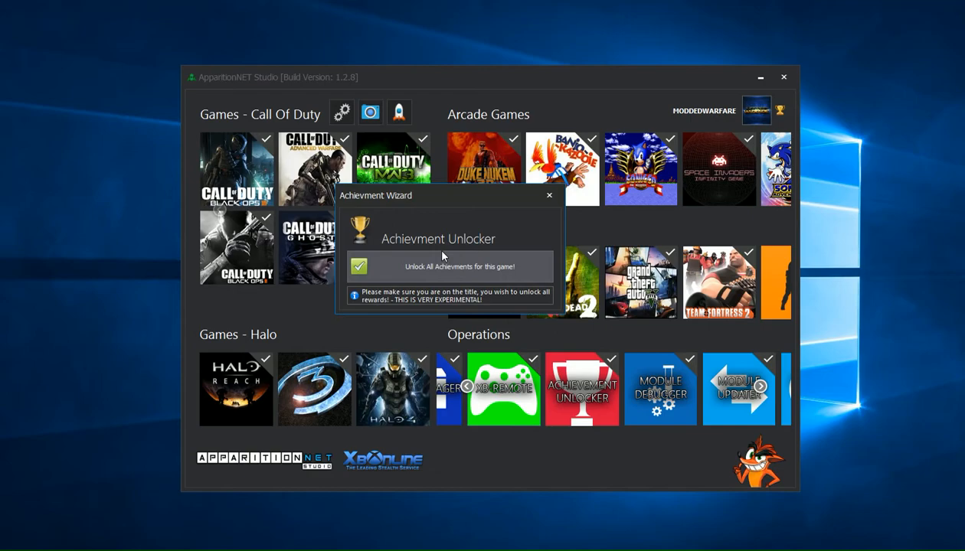
{"action": "mouse_move", "coordinate": [431, 273]}
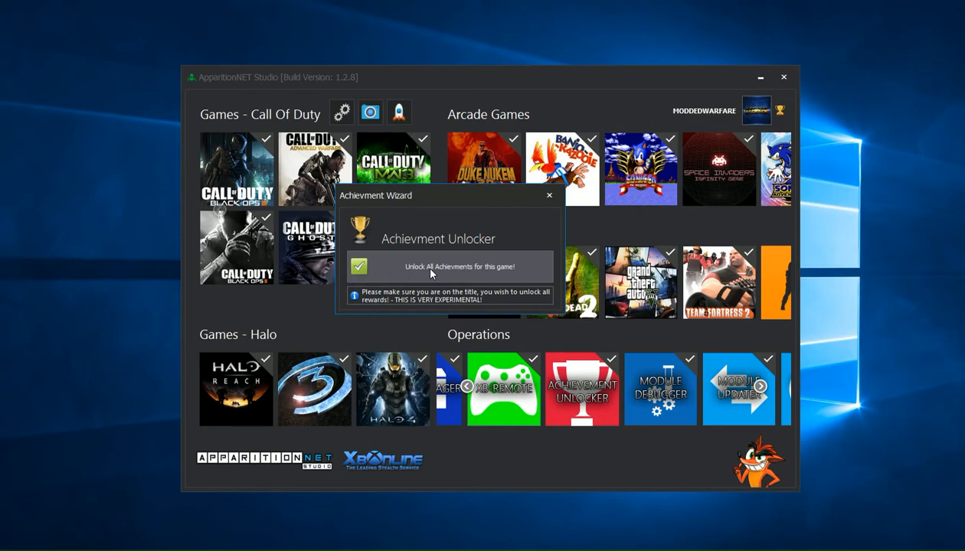
{"action": "left_click", "coordinate": [549, 196]}
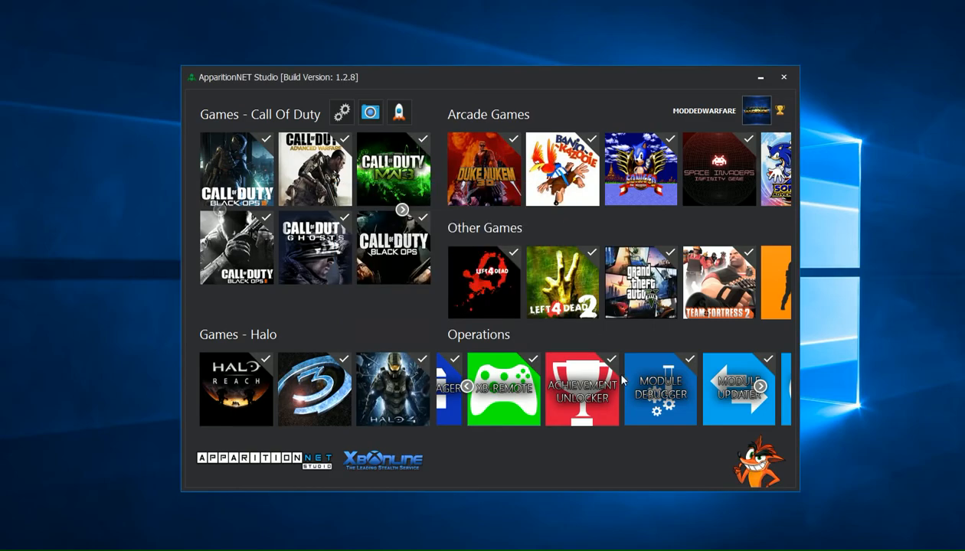